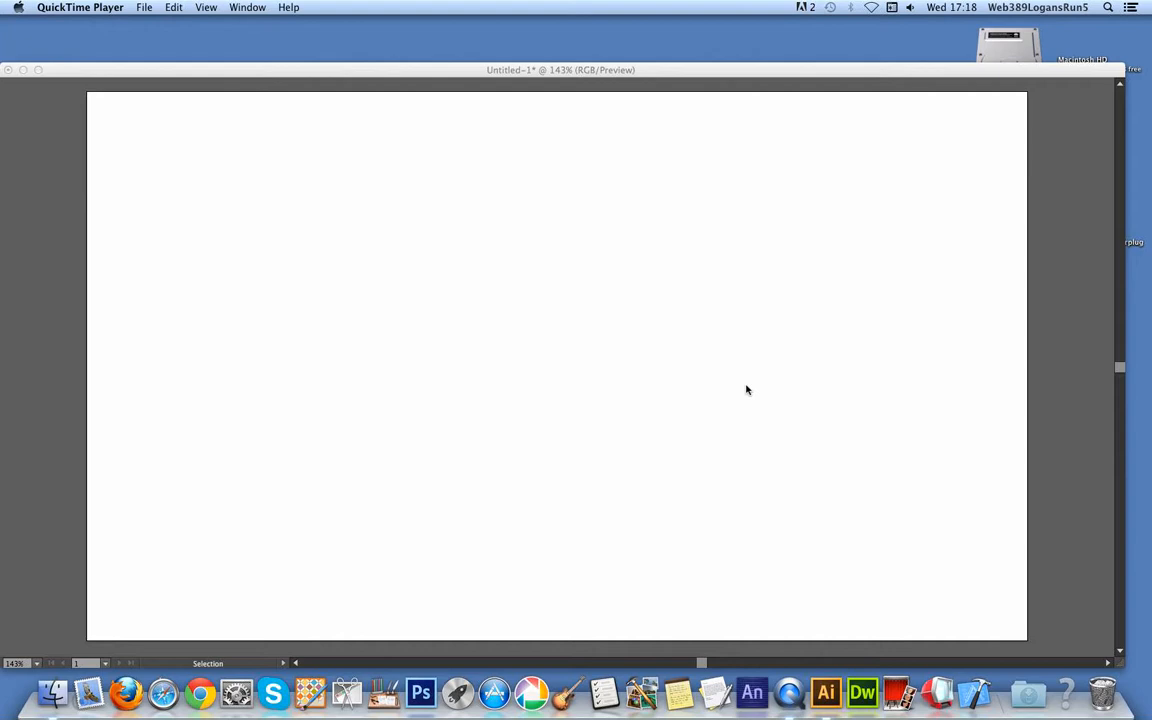
Bring the blank untitled Illustrator document to the front, leaving QuickTime Player.
left_click(824, 692)
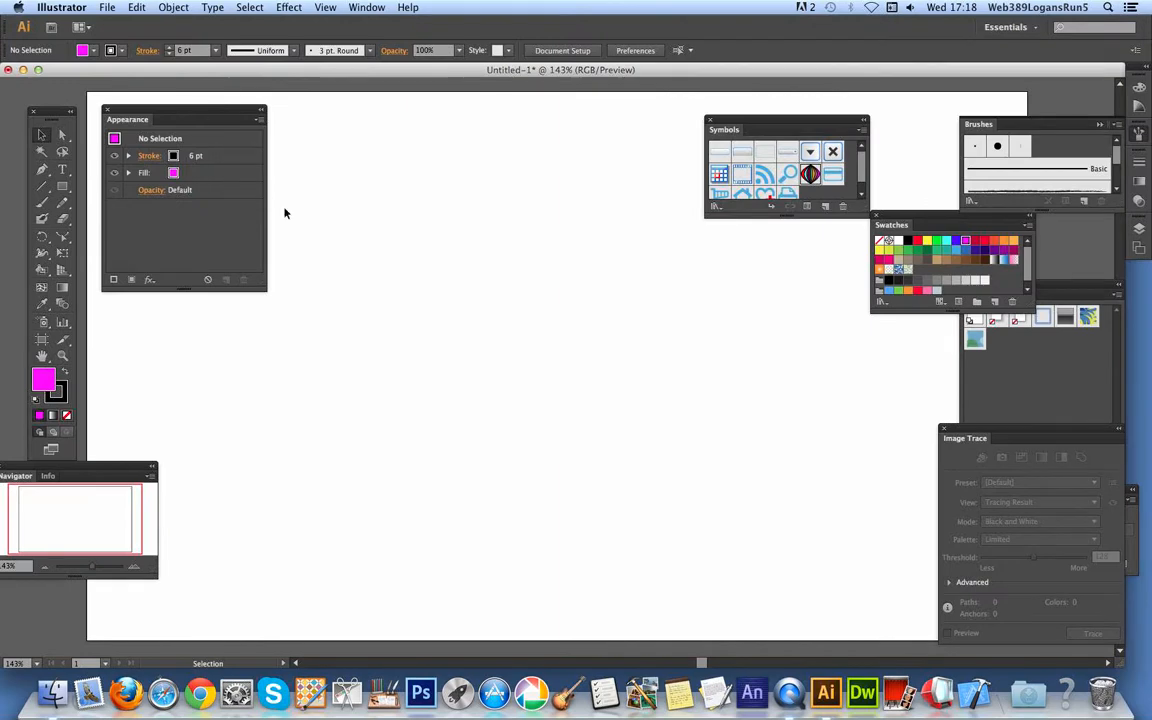
mouse_move(42, 188)
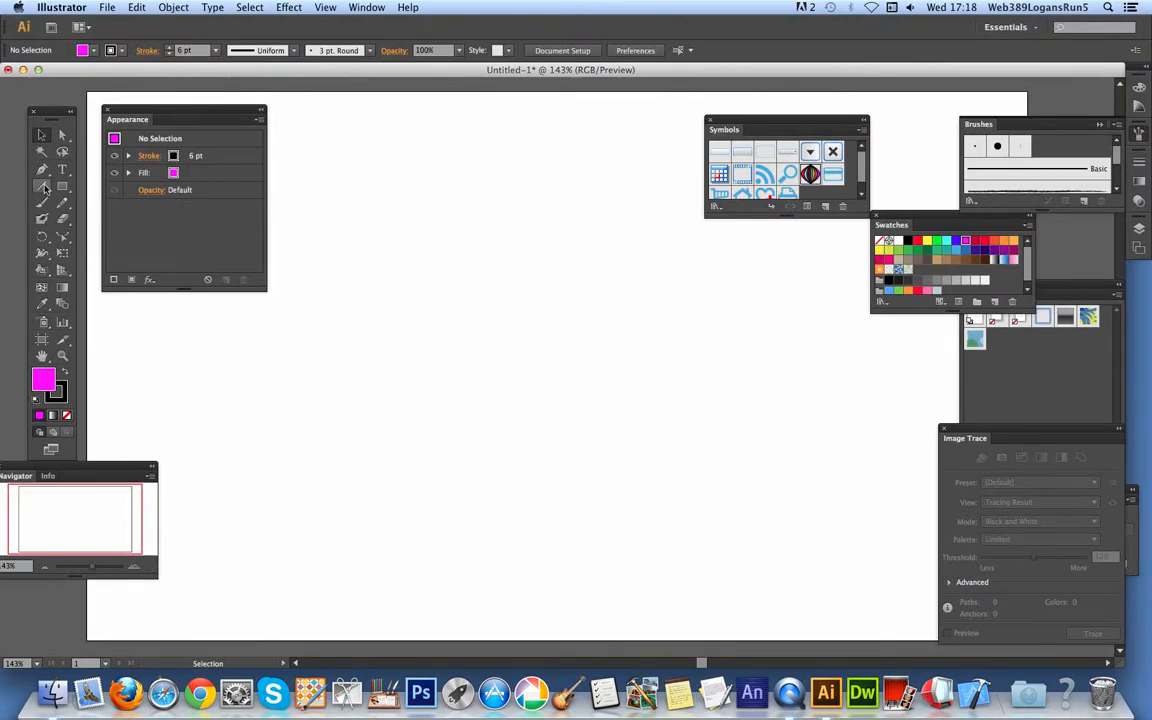
Draw a thick vertical black line on the left of the artboard with the Line Segment tool.
left_click(42, 186)
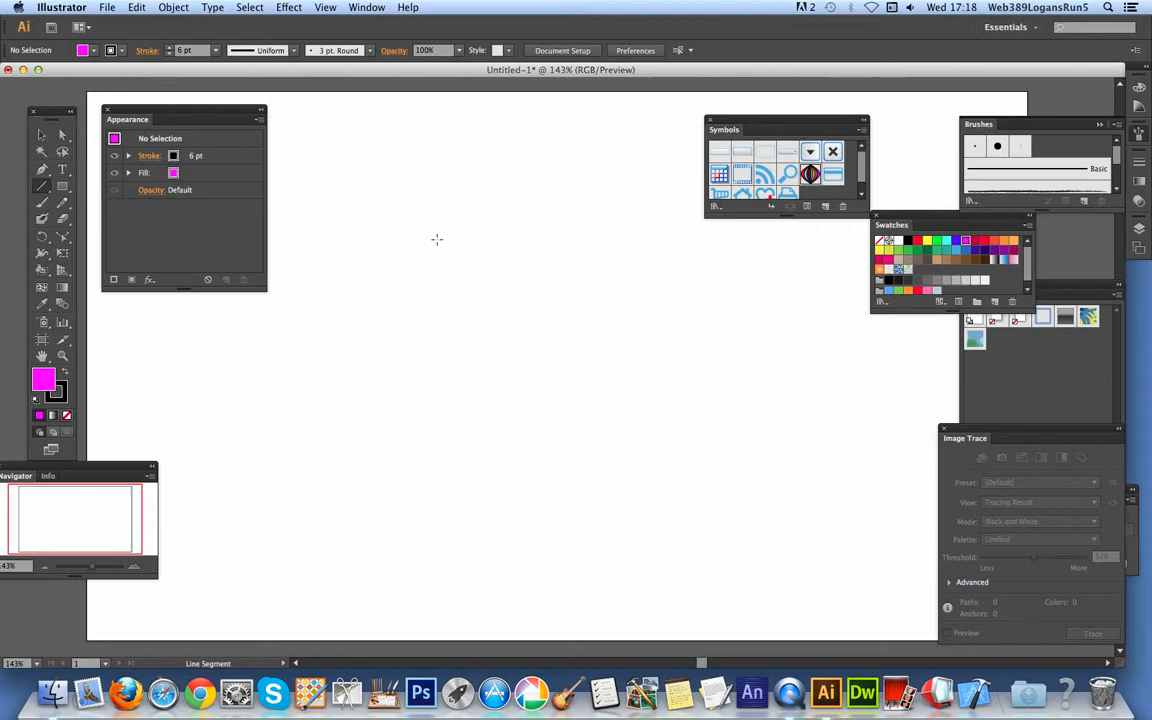
left_click_drag(444, 218, 444, 412)
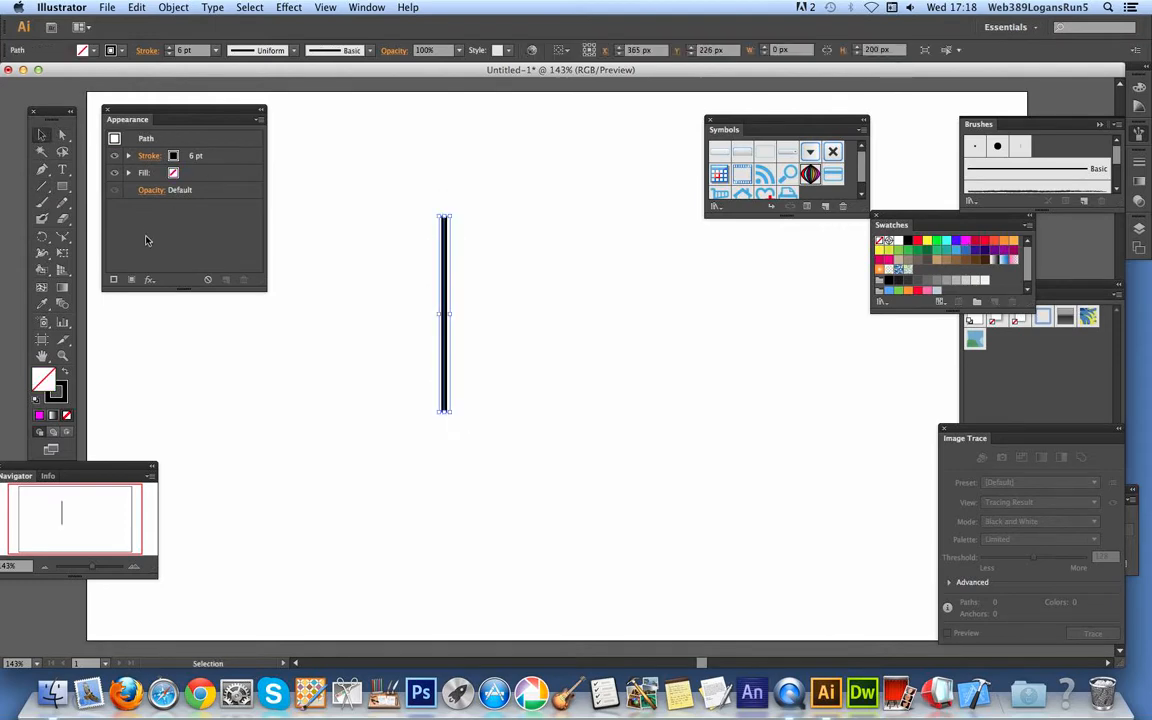
mouse_move(64, 238)
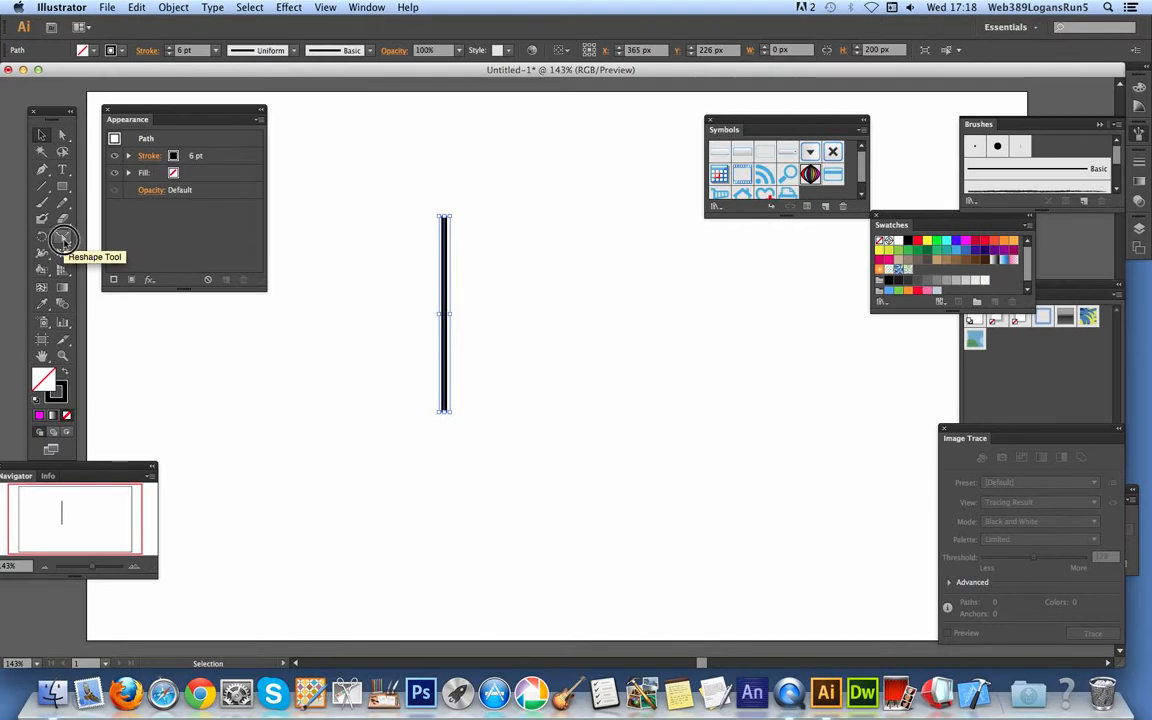
Bend Alt-dragged copies of the line into widening arcs on both sides, forming an onion outline.
left_click(64, 240)
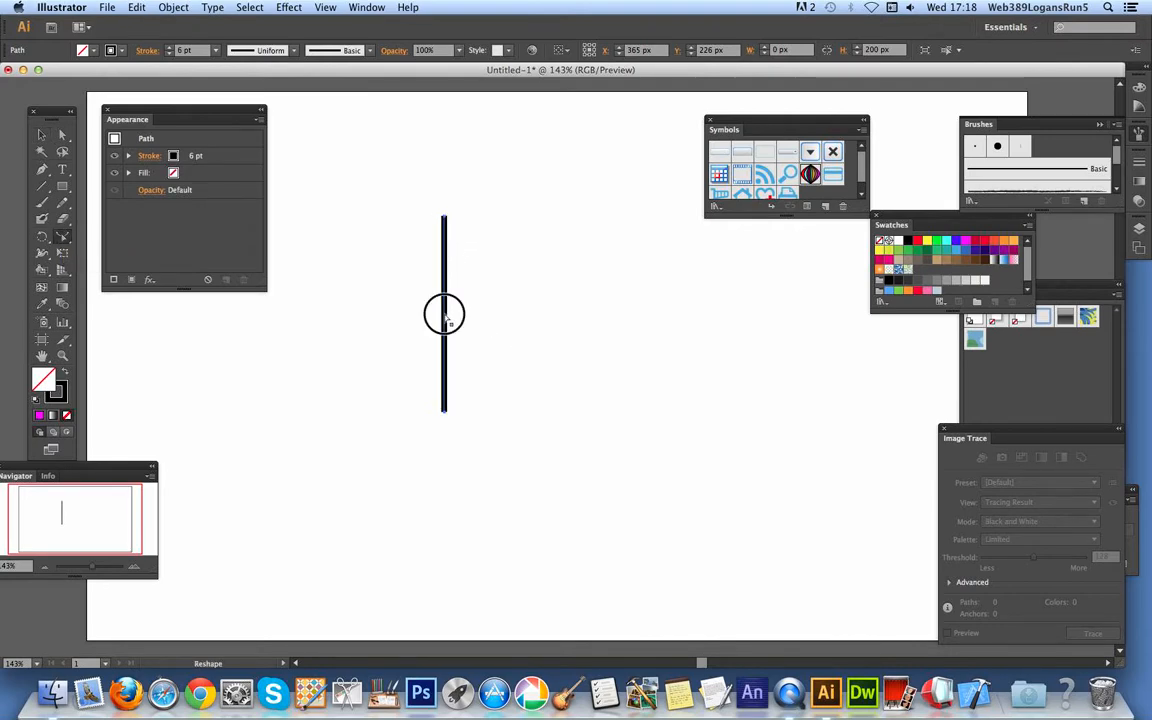
left_click_drag(444, 314, 412, 314)
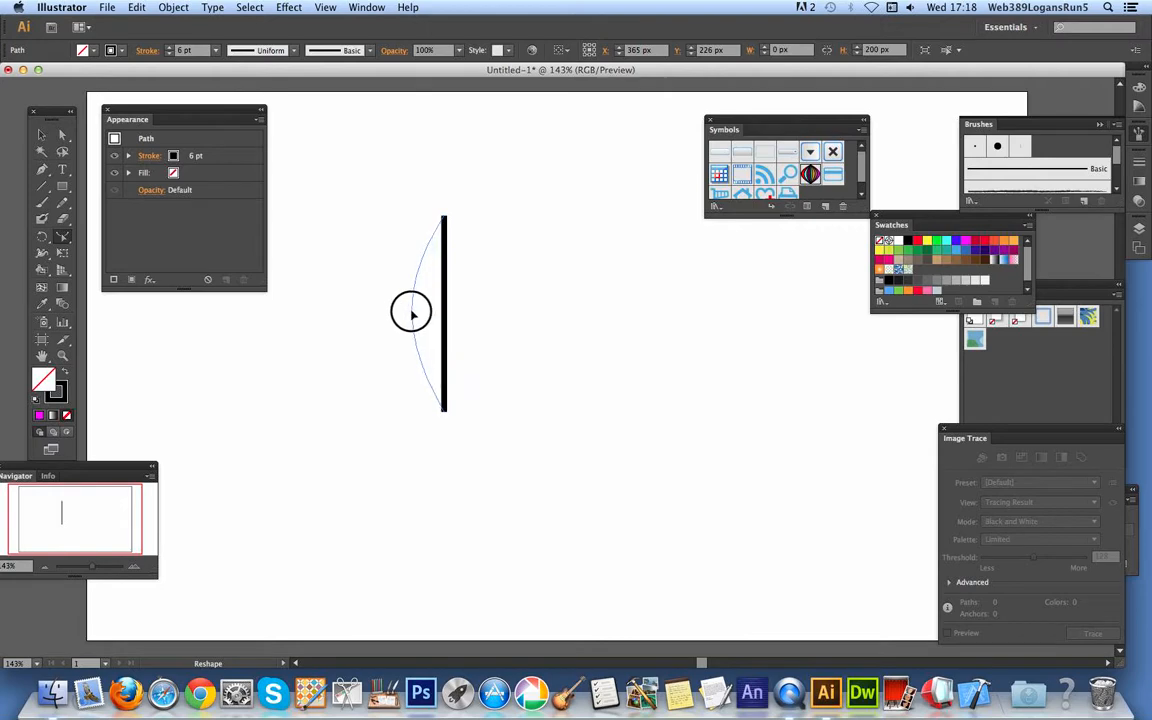
left_click_drag(444, 312, 410, 312)
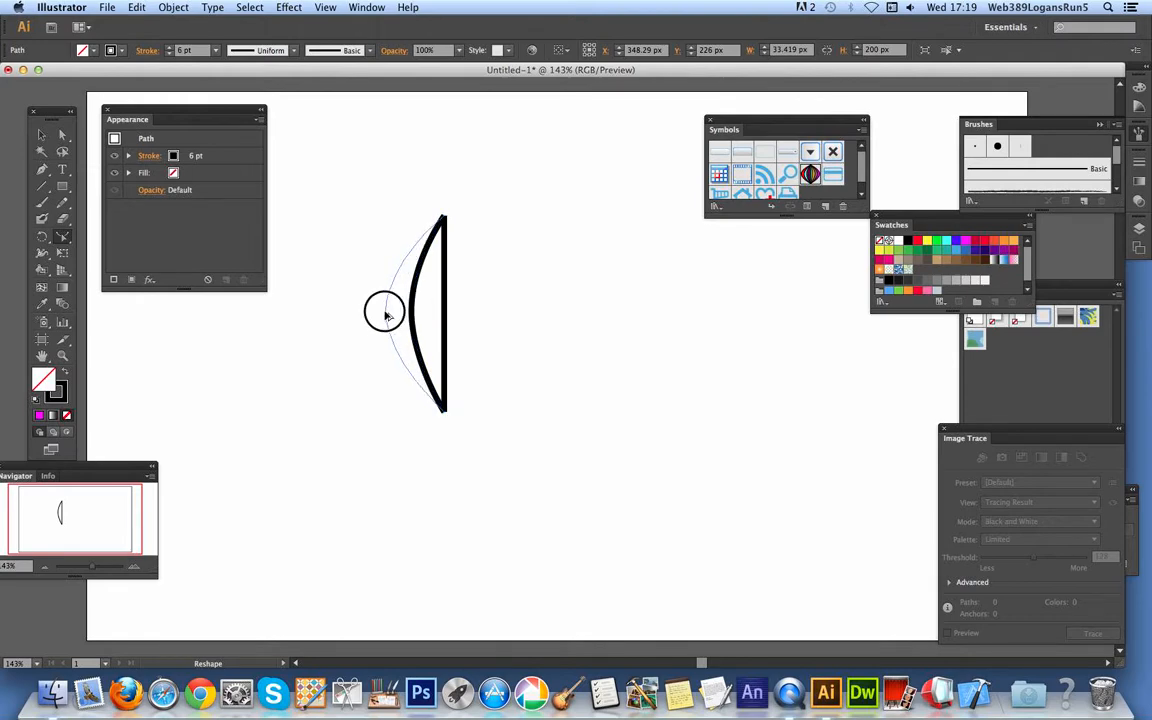
left_click_drag(384, 312, 364, 316)
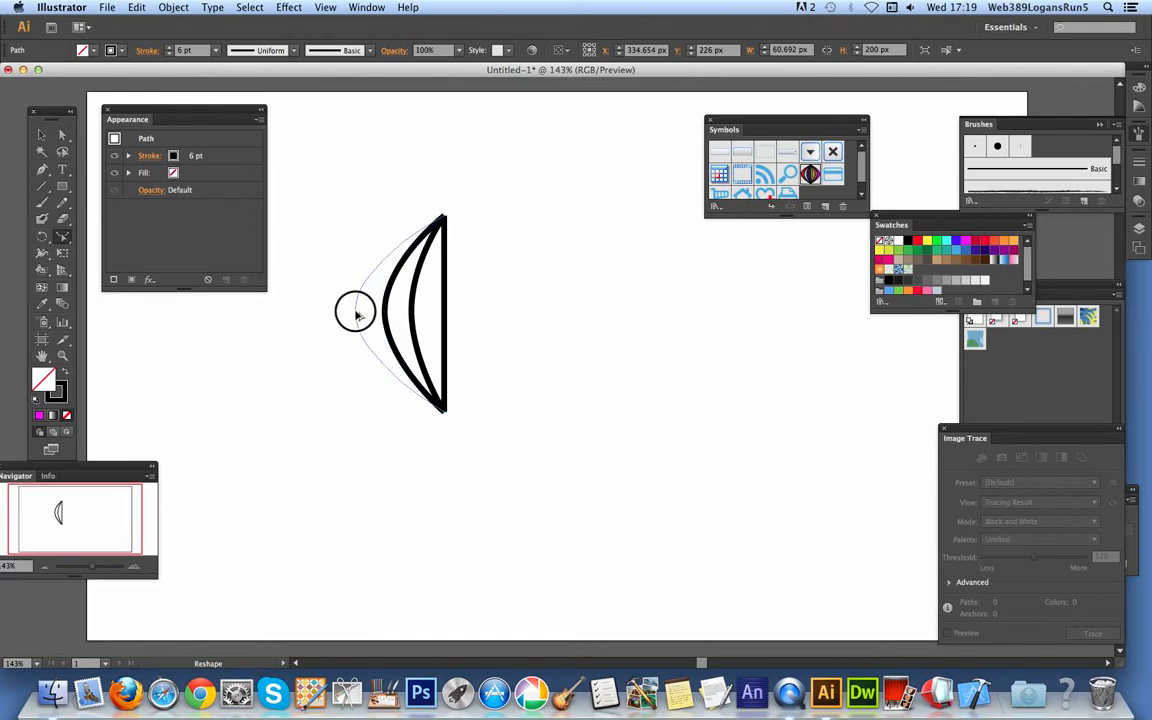
left_click_drag(356, 310, 336, 312)
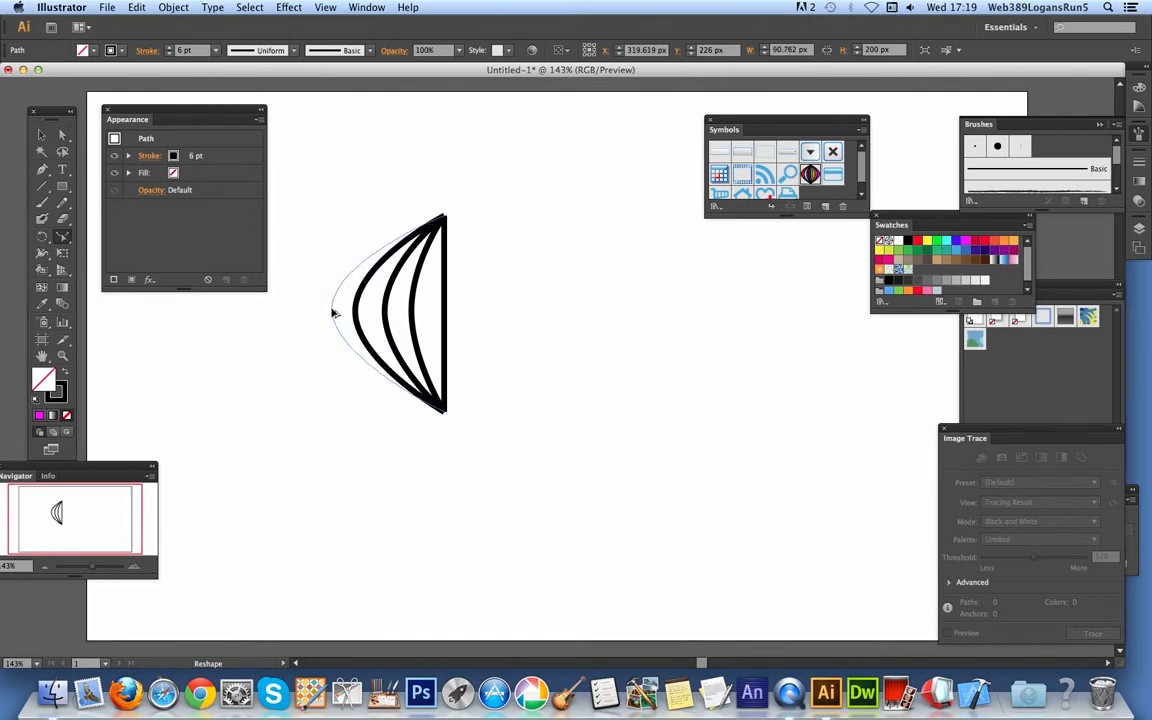
left_click_drag(336, 312, 444, 324)
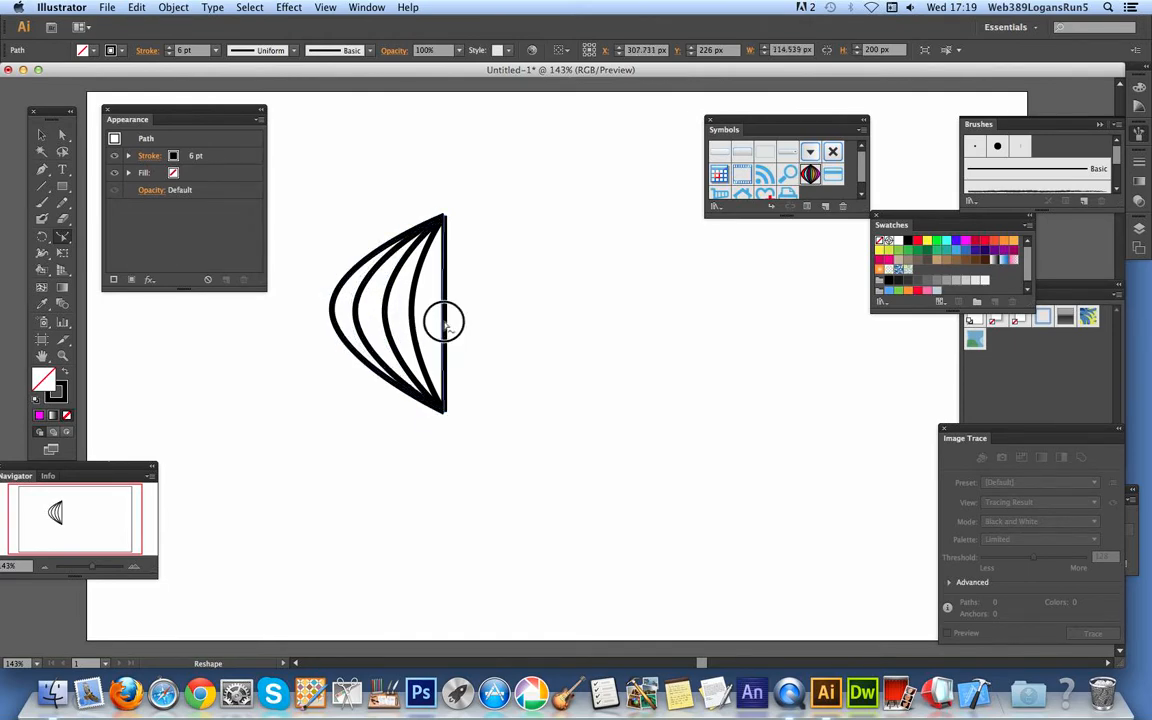
left_click_drag(444, 324, 464, 330)
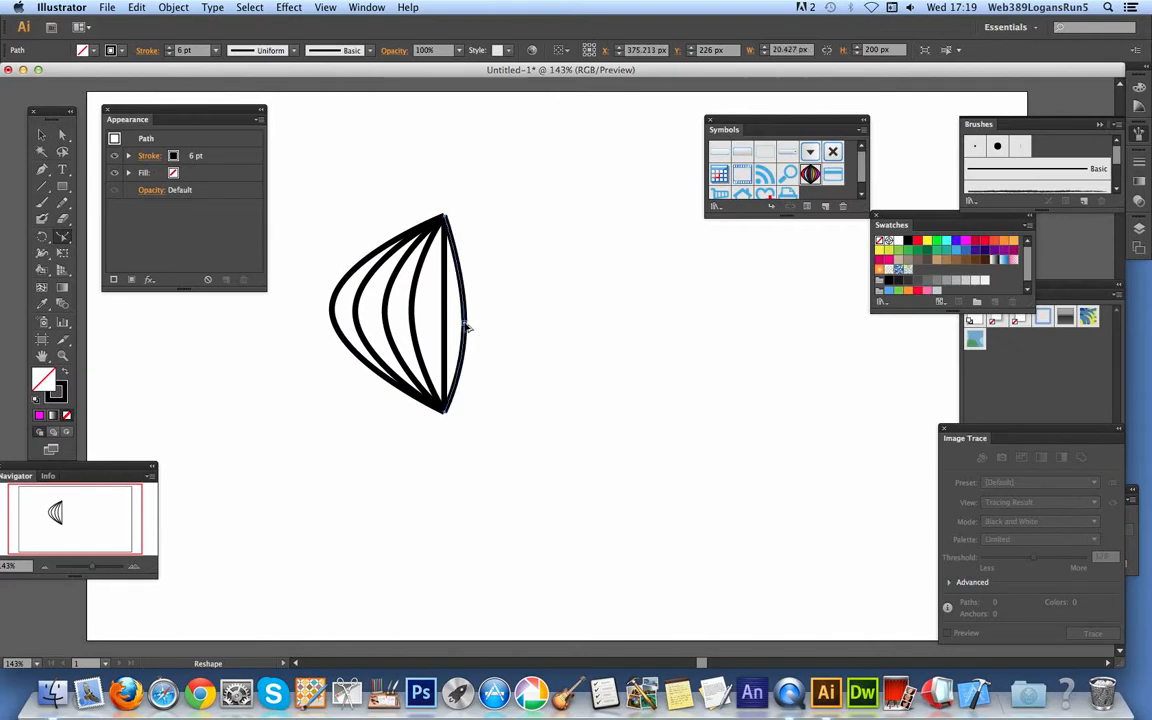
left_click_drag(464, 328, 496, 328)
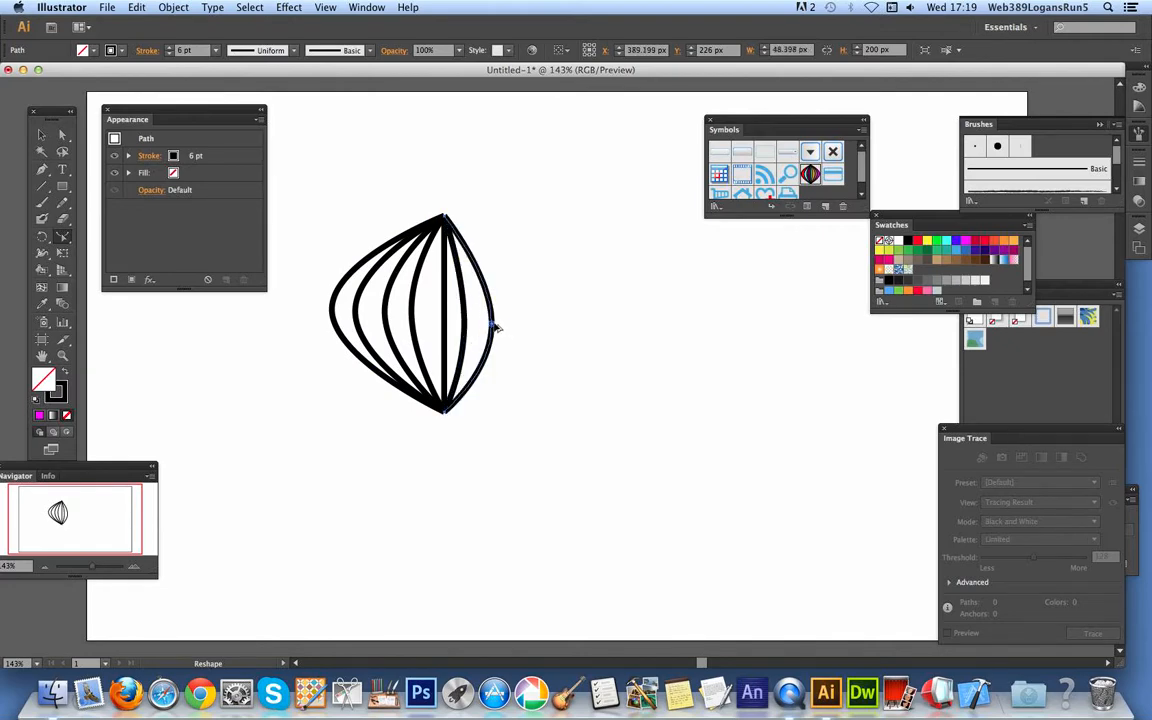
mouse_move(518, 326)
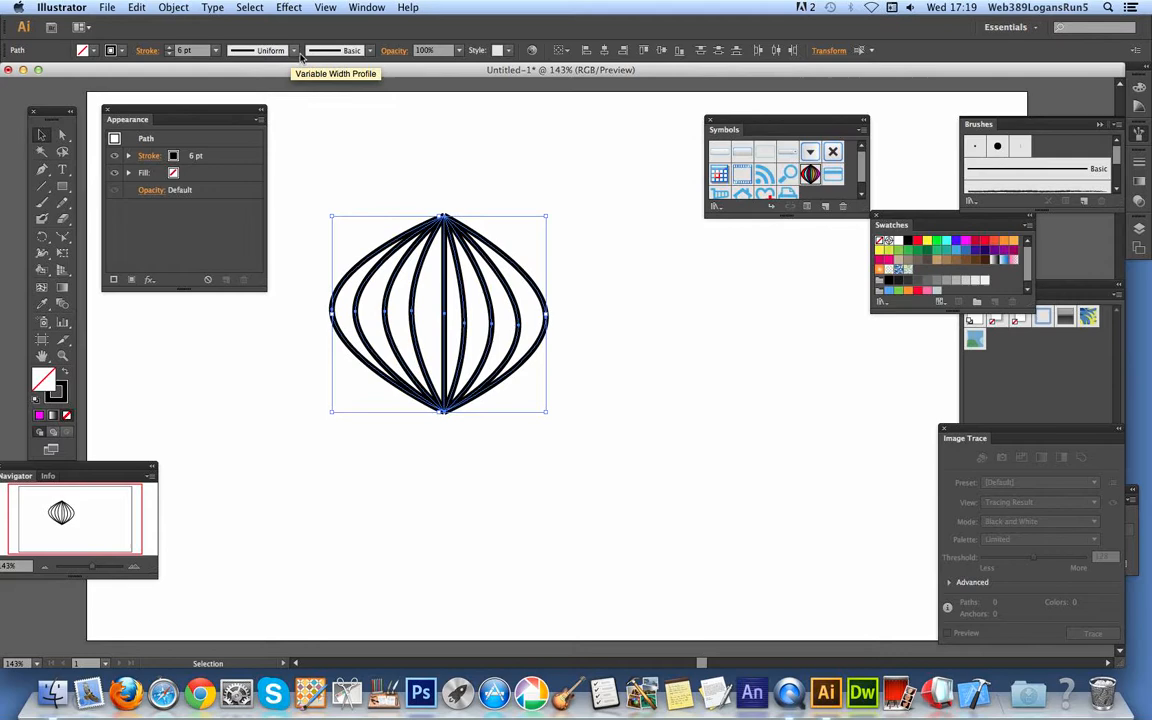
Apply a tapered variable-width profile so the arcs thin to points at top and bottom.
left_click(292, 50)
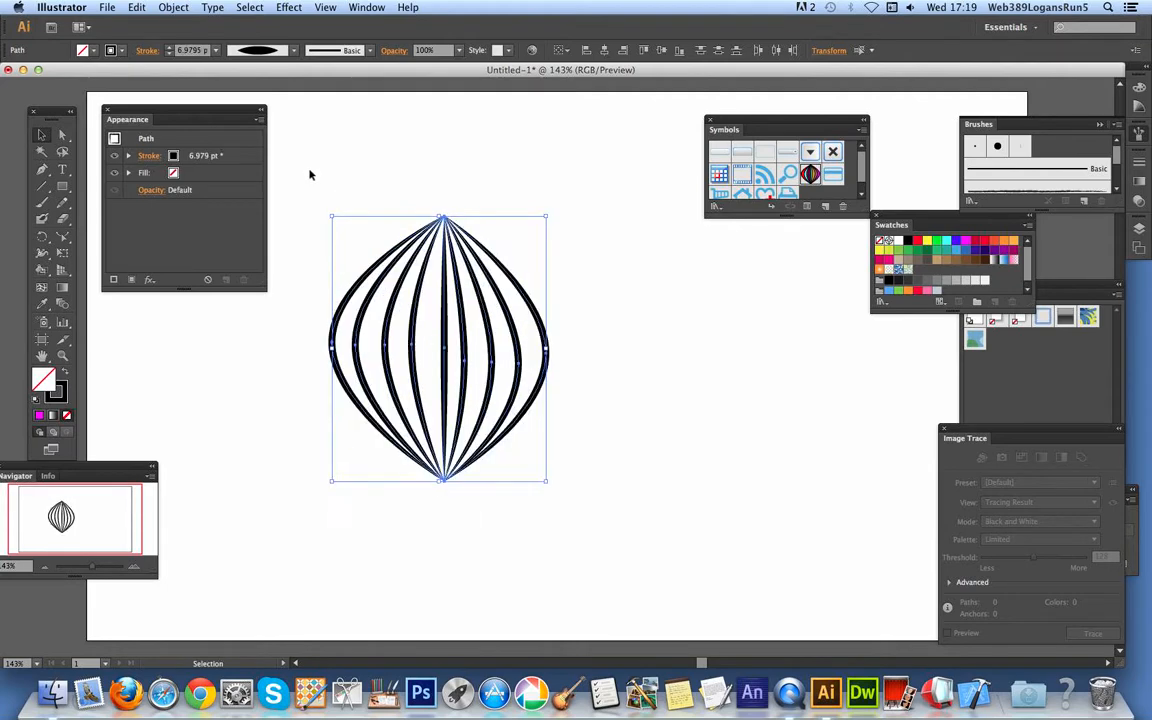
left_click(364, 190)
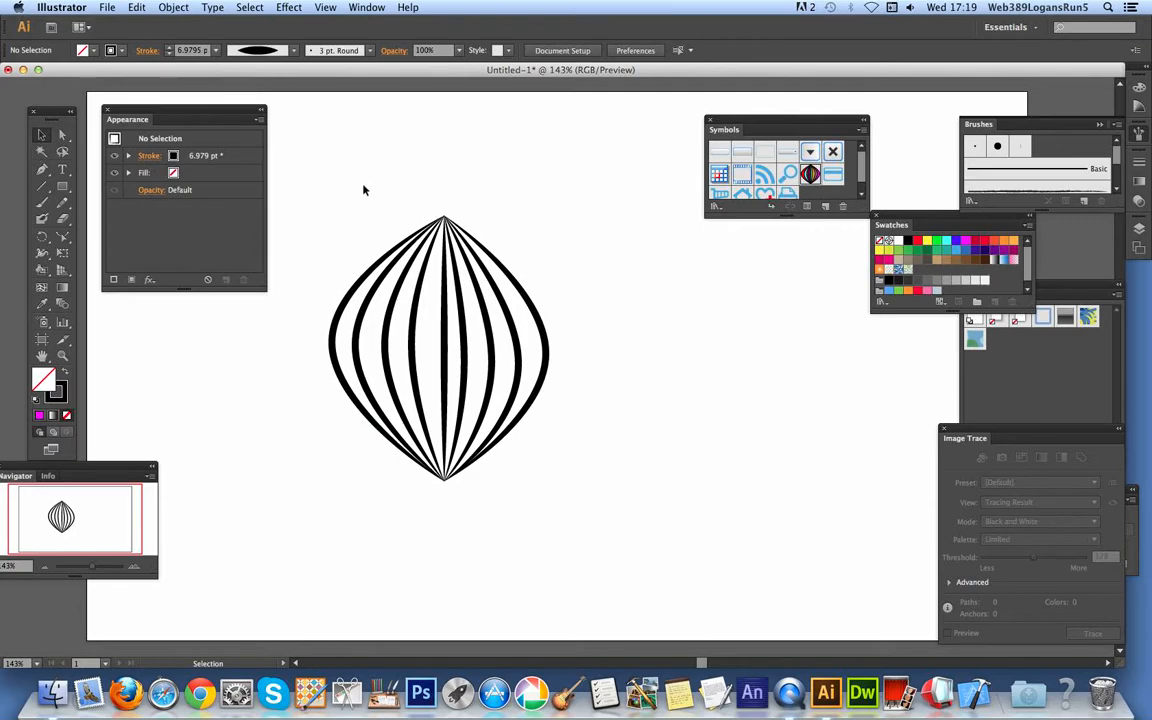
mouse_move(570, 336)
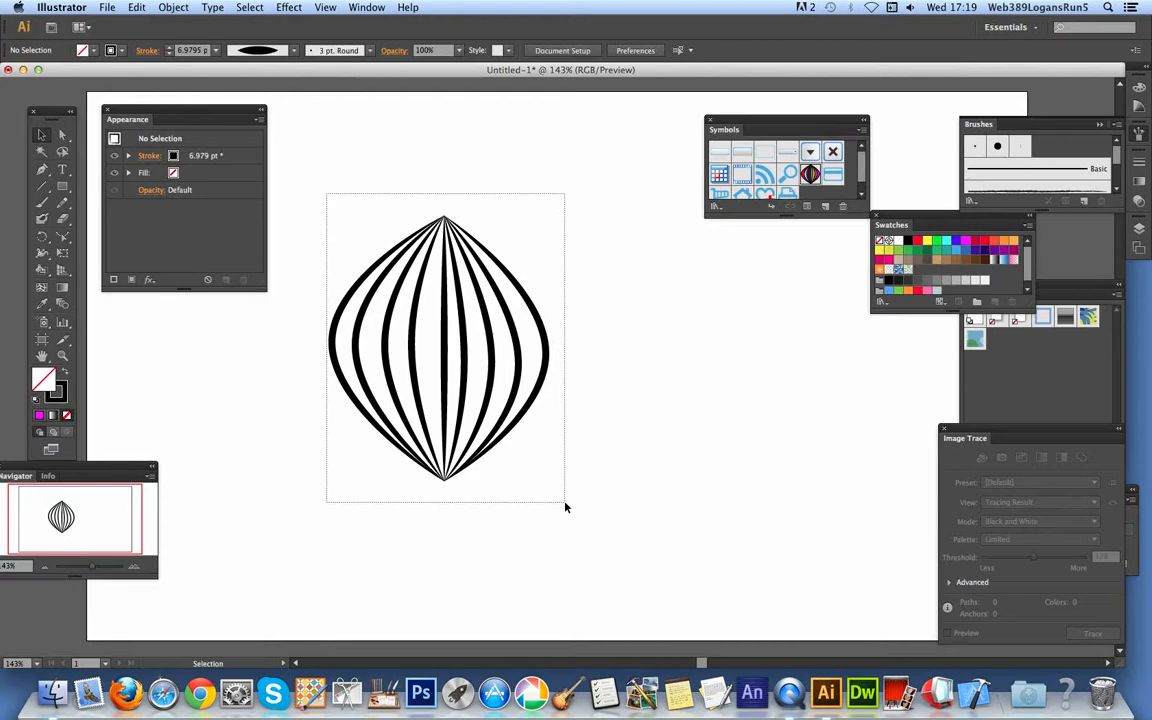
Convert the selected onion arcs into a single Live Paint group, confirming the warning.
left_click(440, 350)
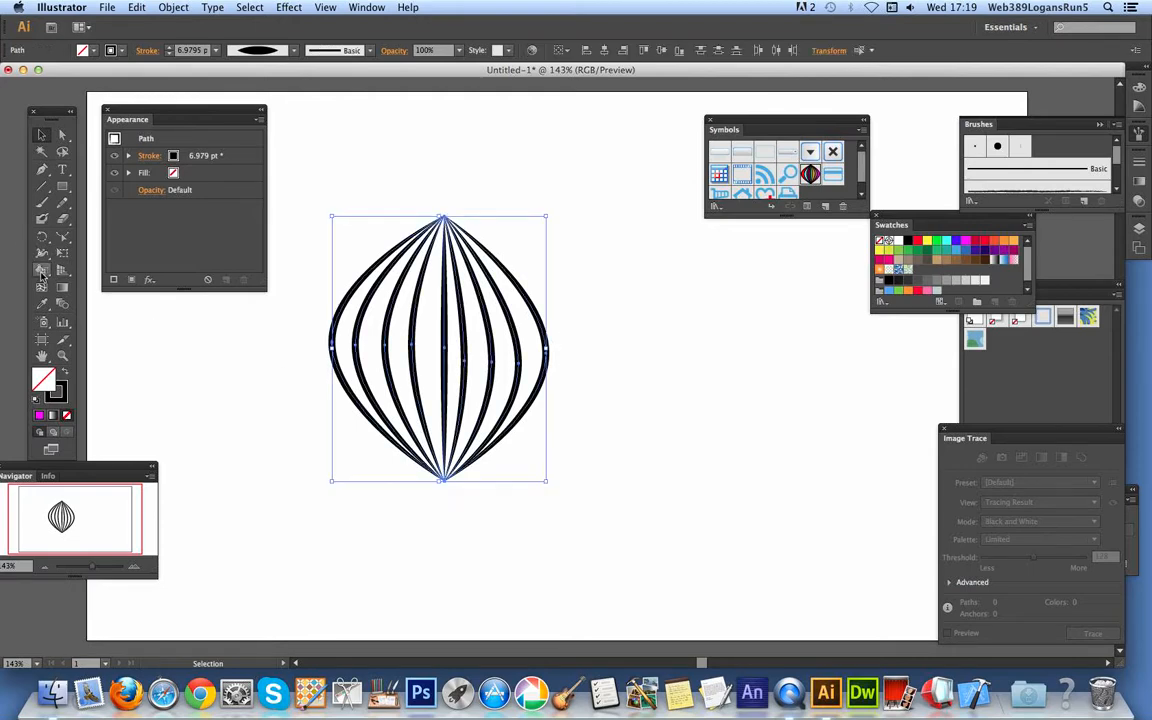
left_click(42, 272)
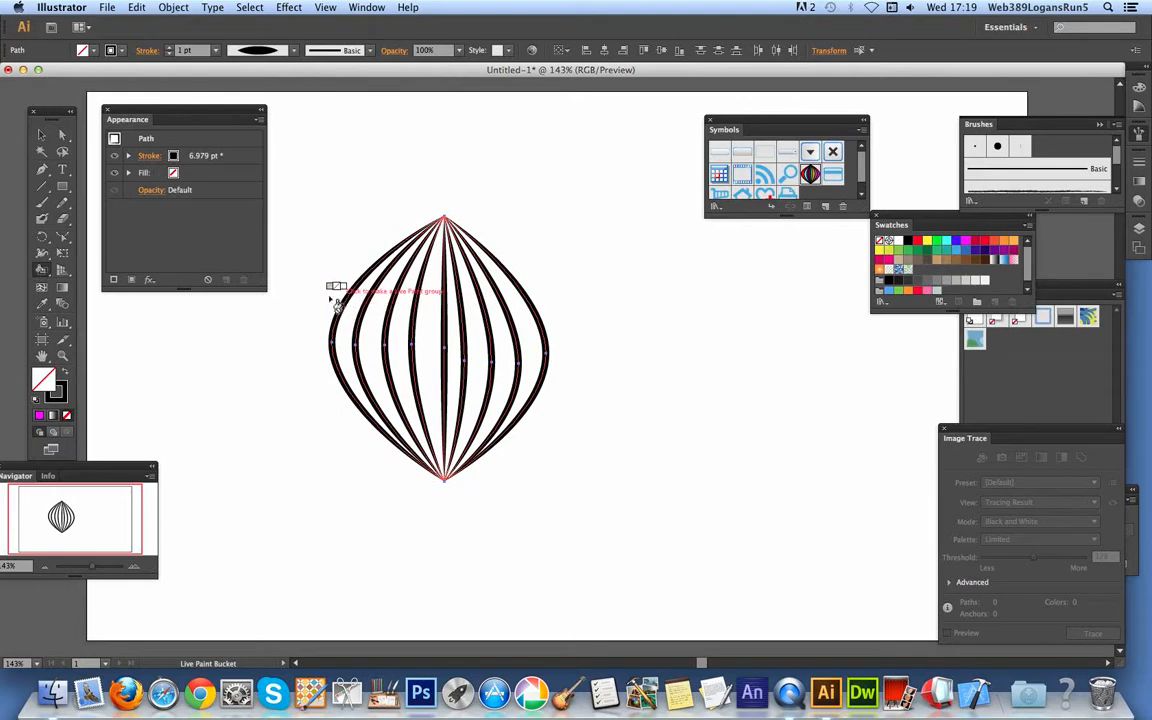
left_click(440, 344)
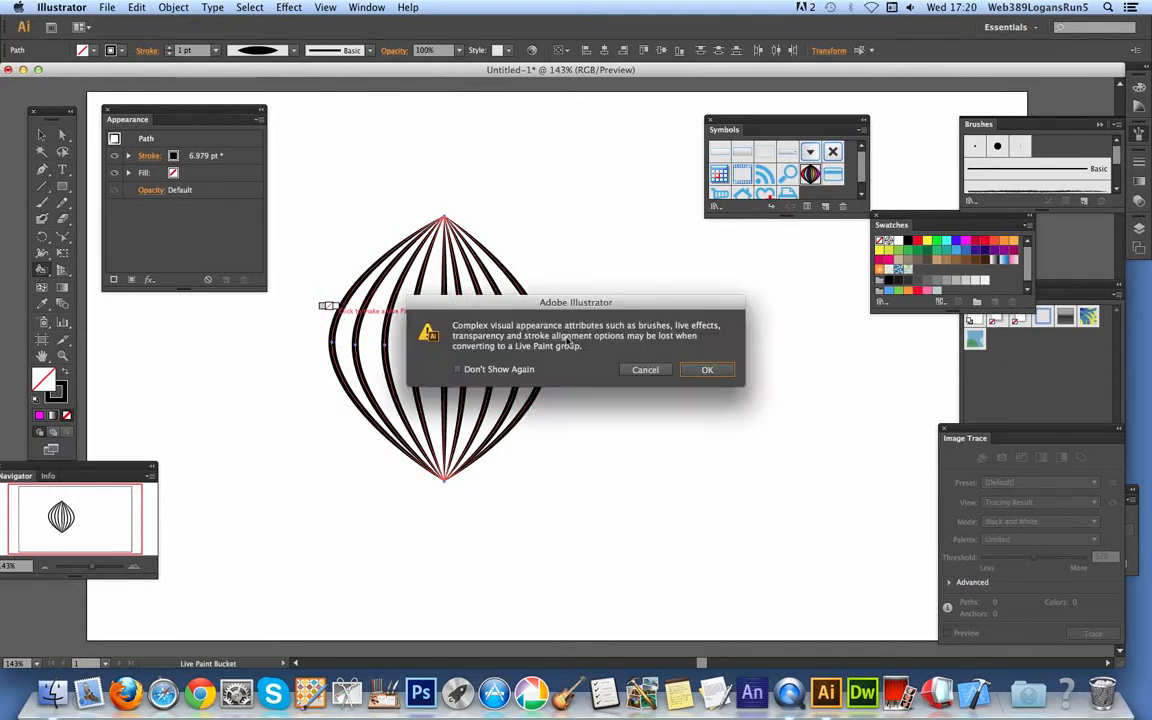
left_click(708, 368)
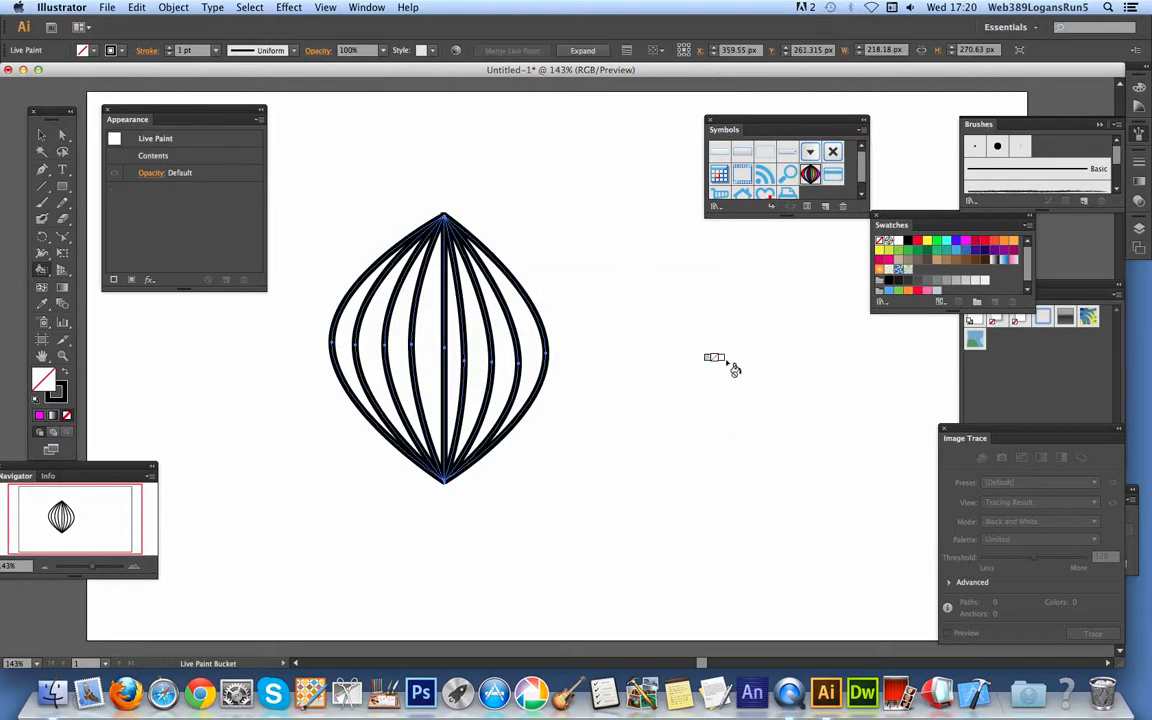
mouse_move(918, 244)
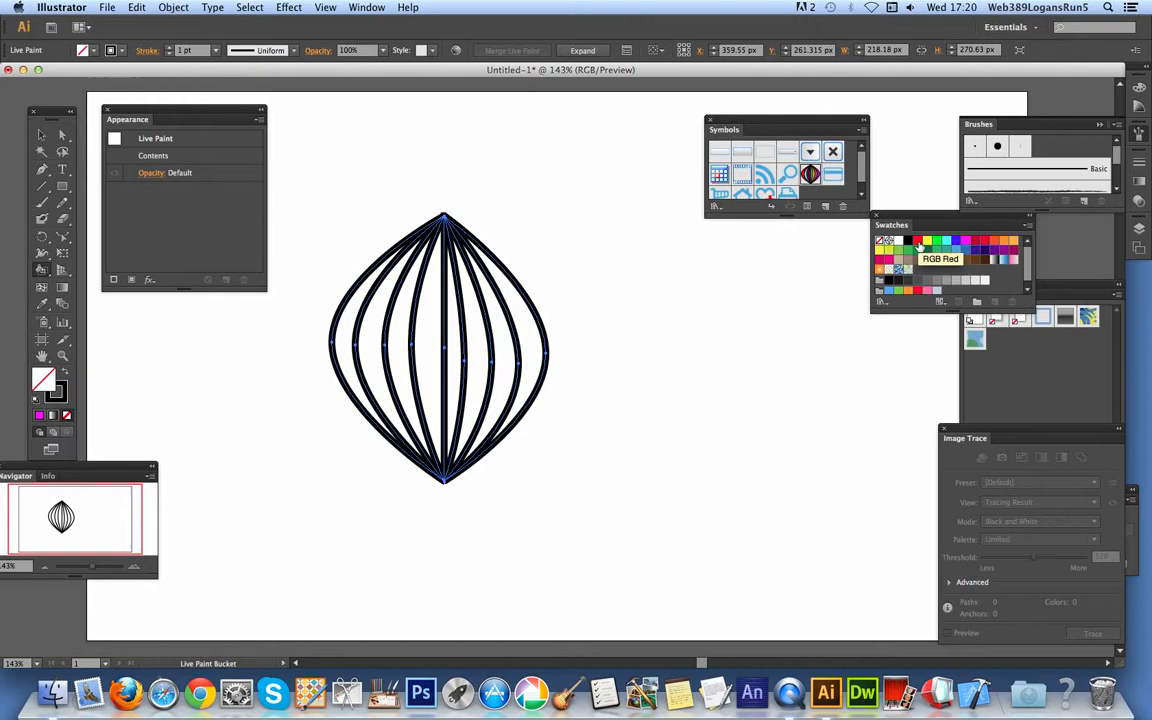
Fill the left stripes with red, yellow and green using the Live Paint Bucket.
left_click(916, 240)
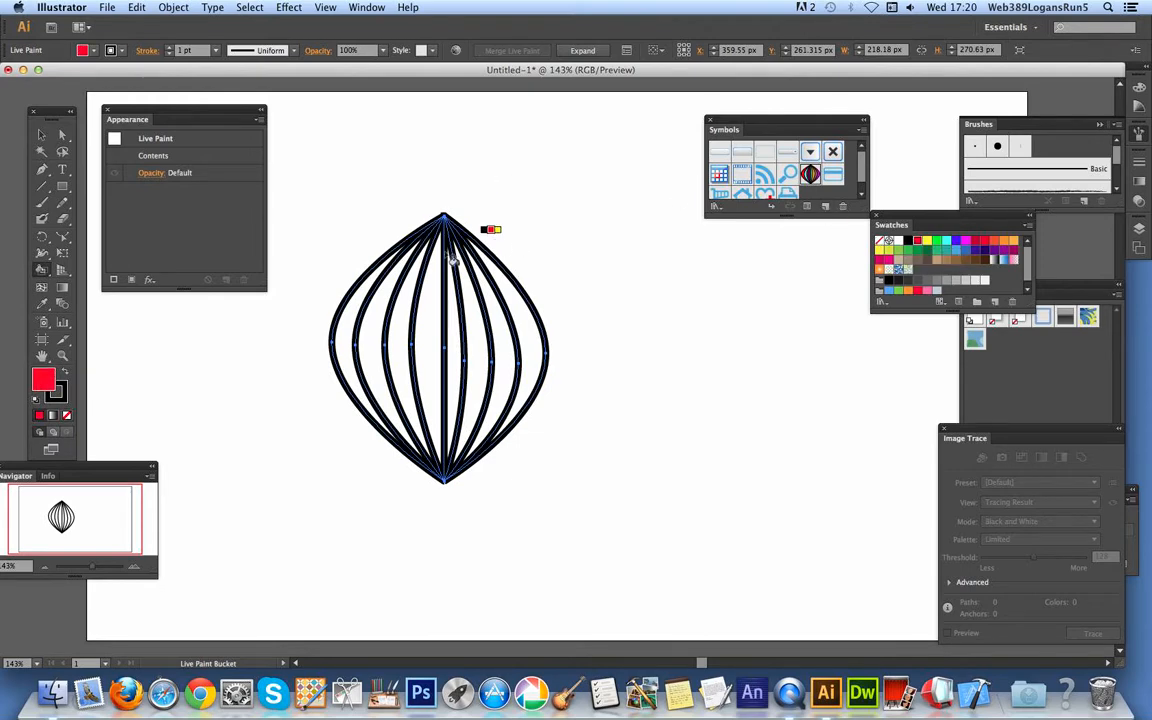
mouse_move(340, 316)
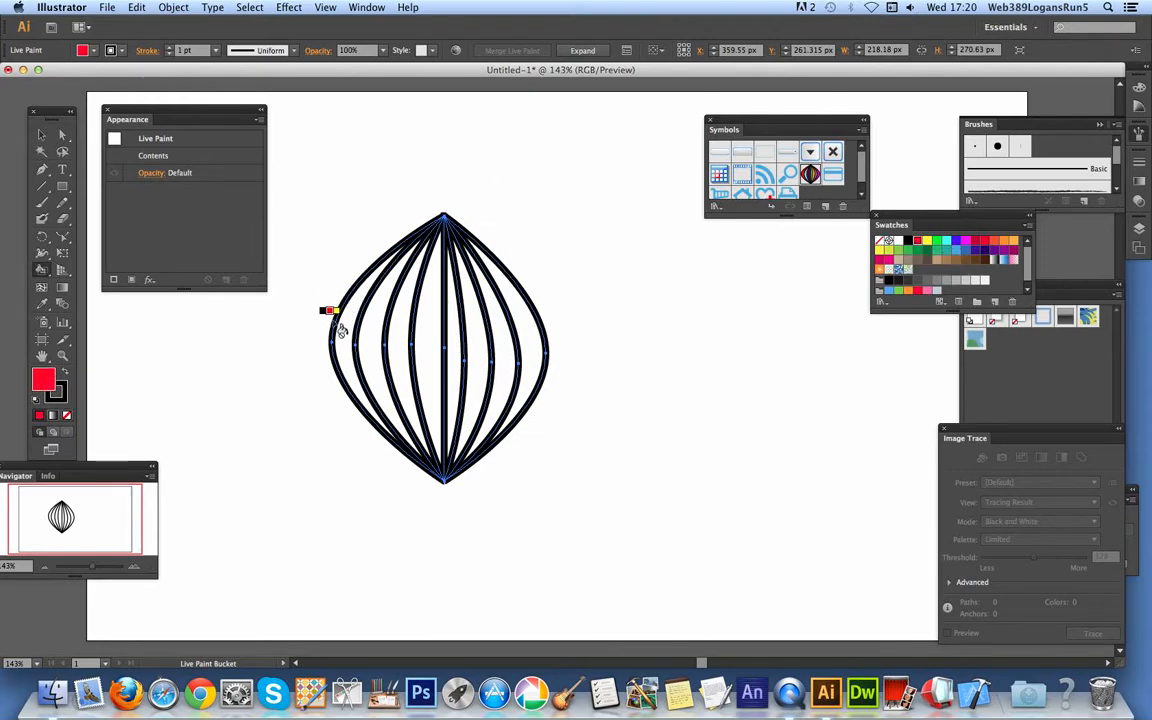
left_click(340, 310)
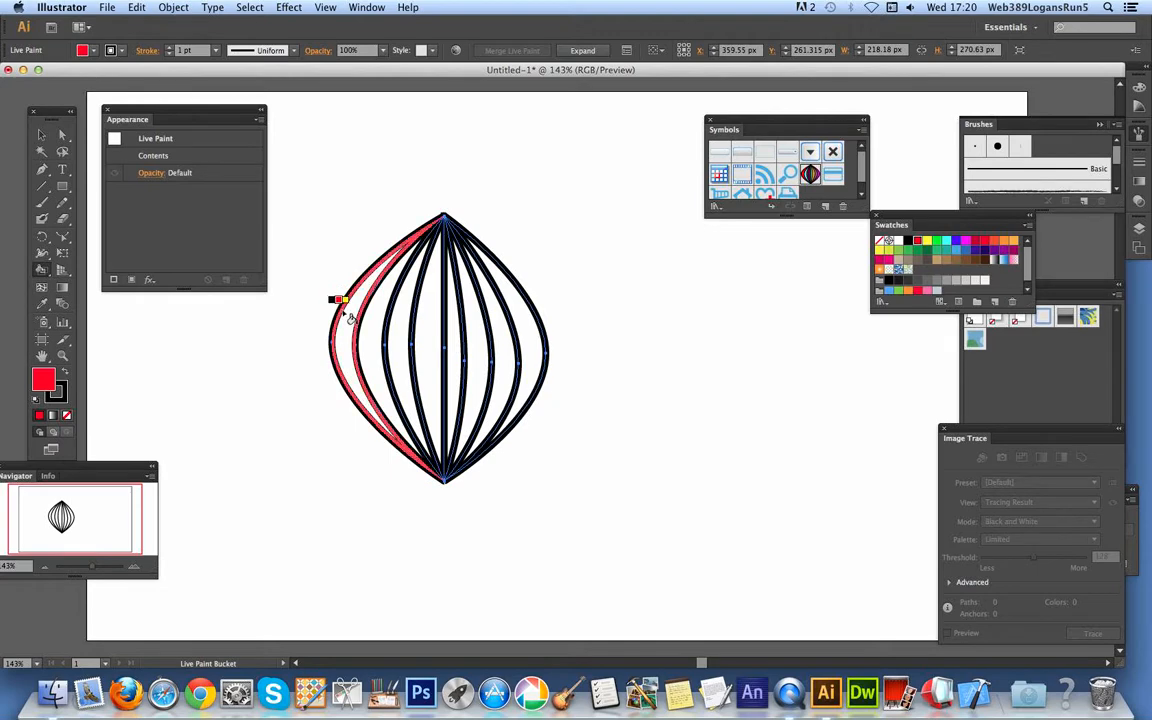
left_click(356, 344)
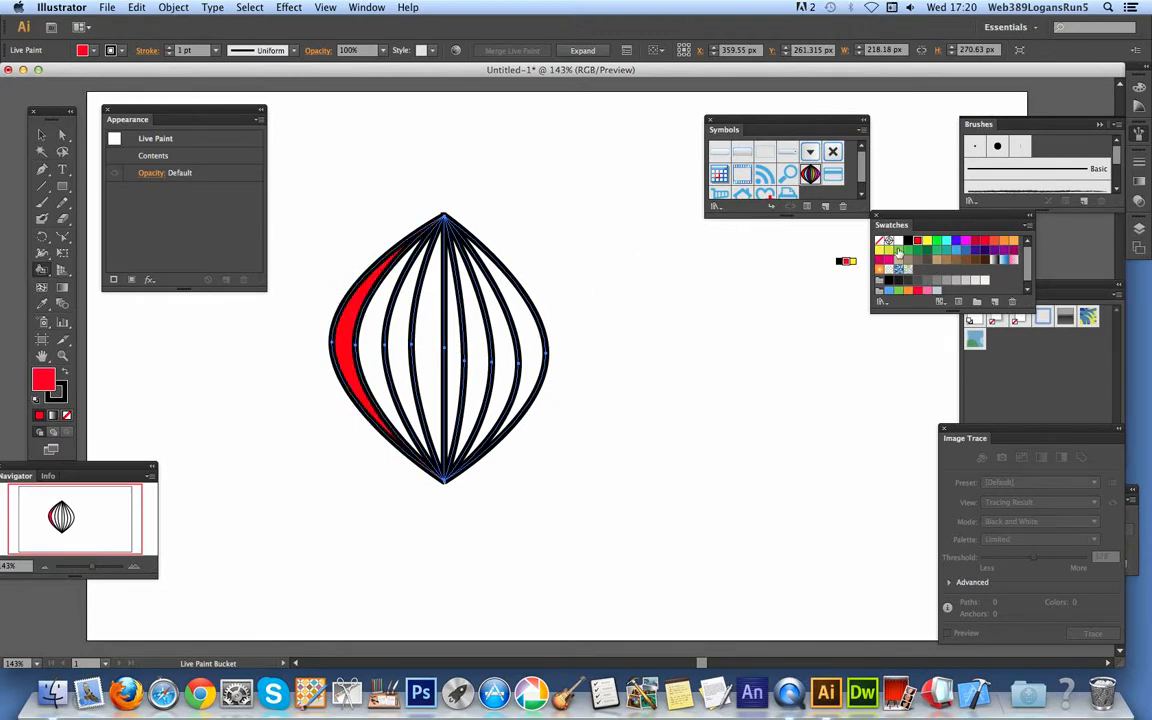
left_click(378, 304)
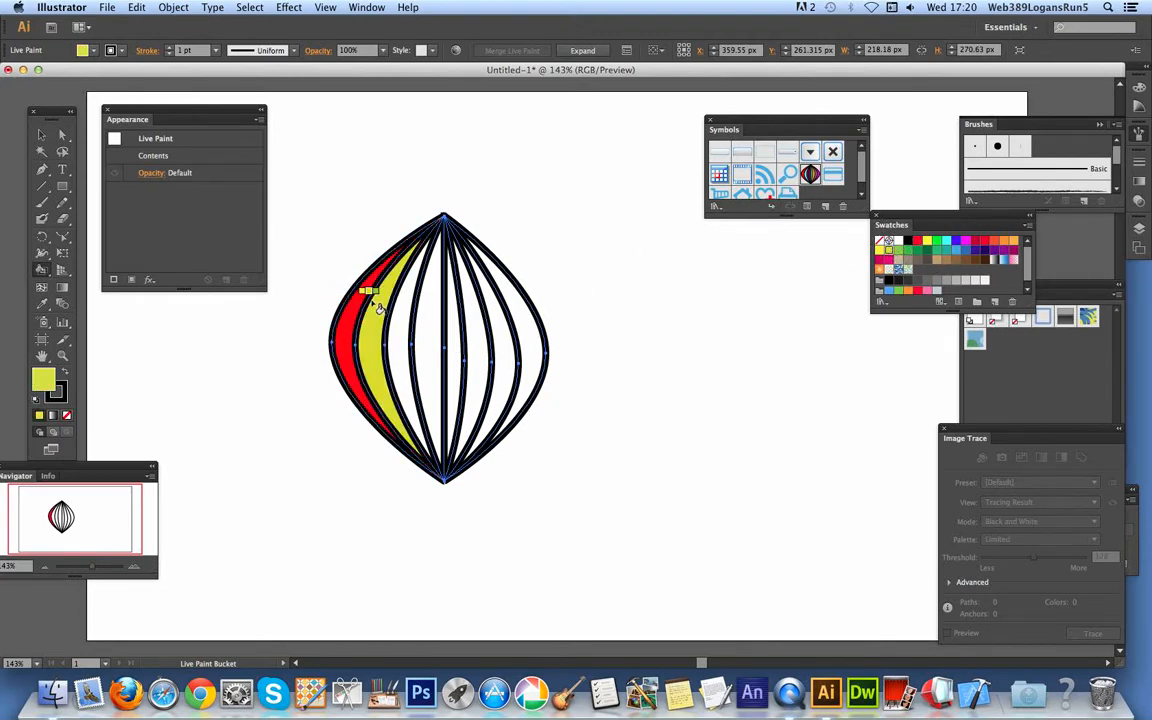
left_click(404, 300)
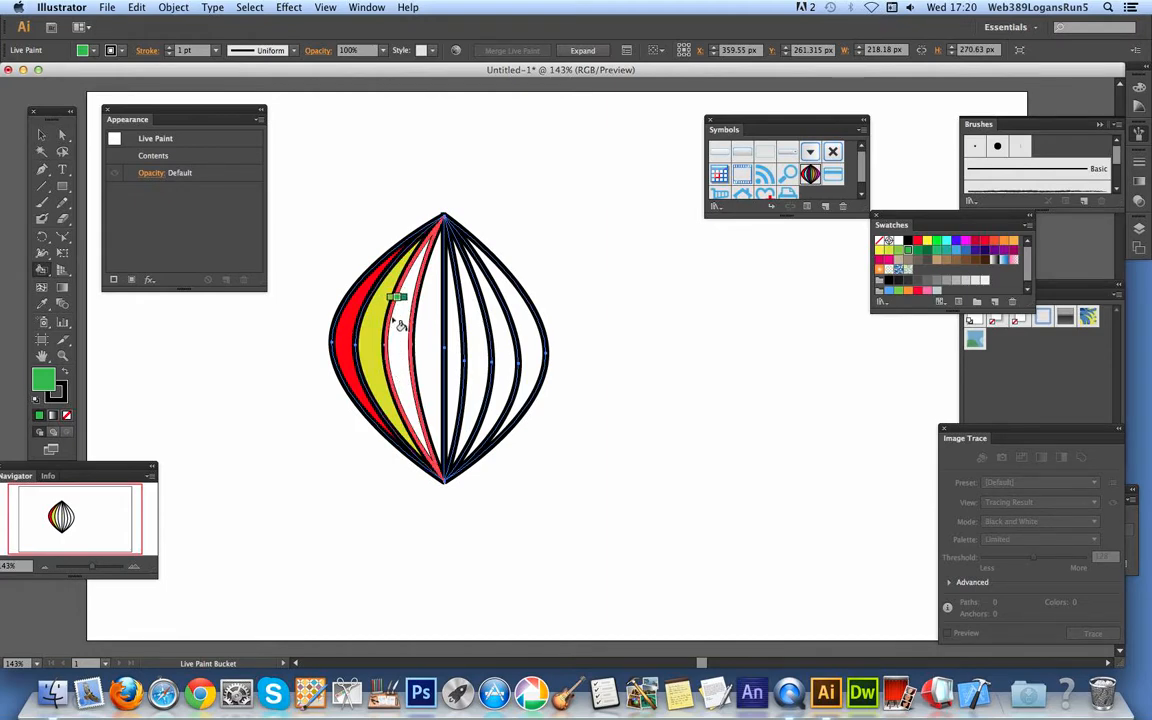
left_click(388, 330)
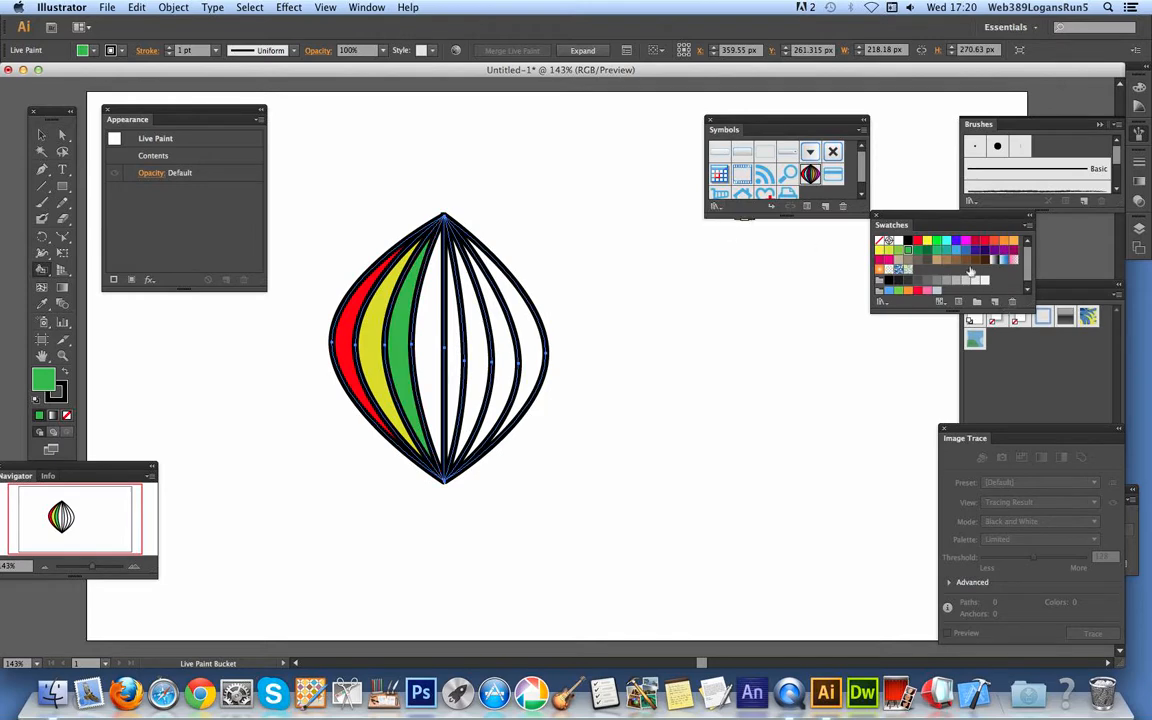
Fill the remaining stripes with brown, yellow and bright green.
left_click(420, 300)
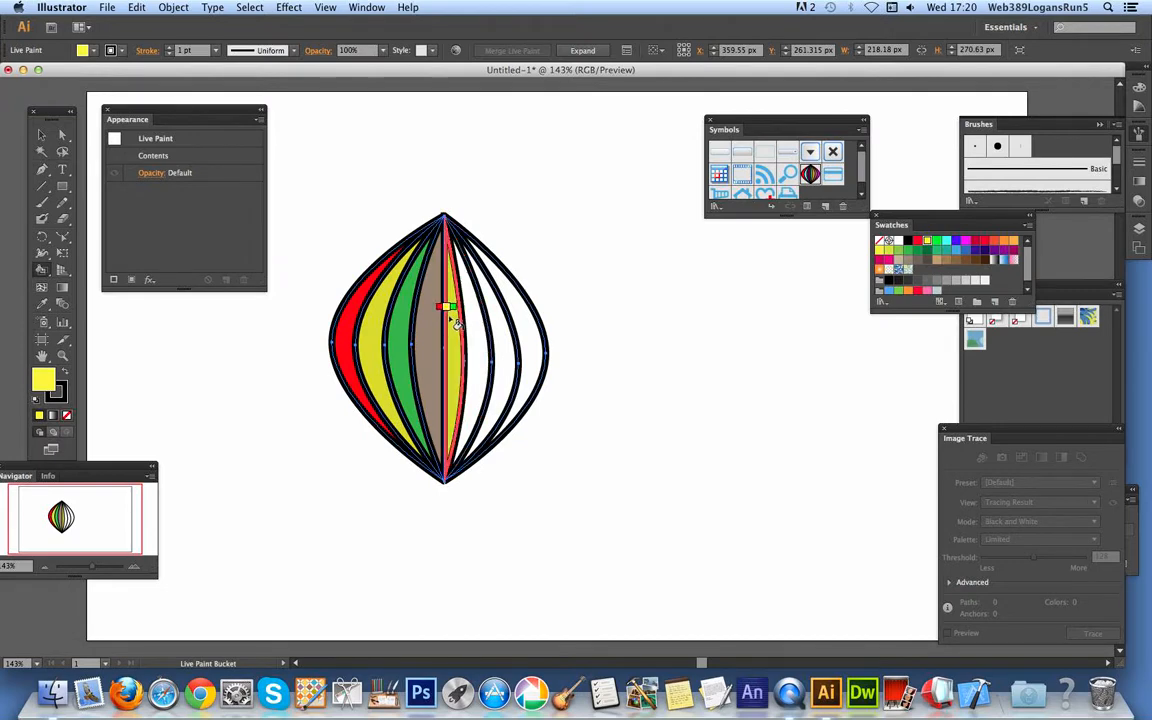
left_click(470, 308)
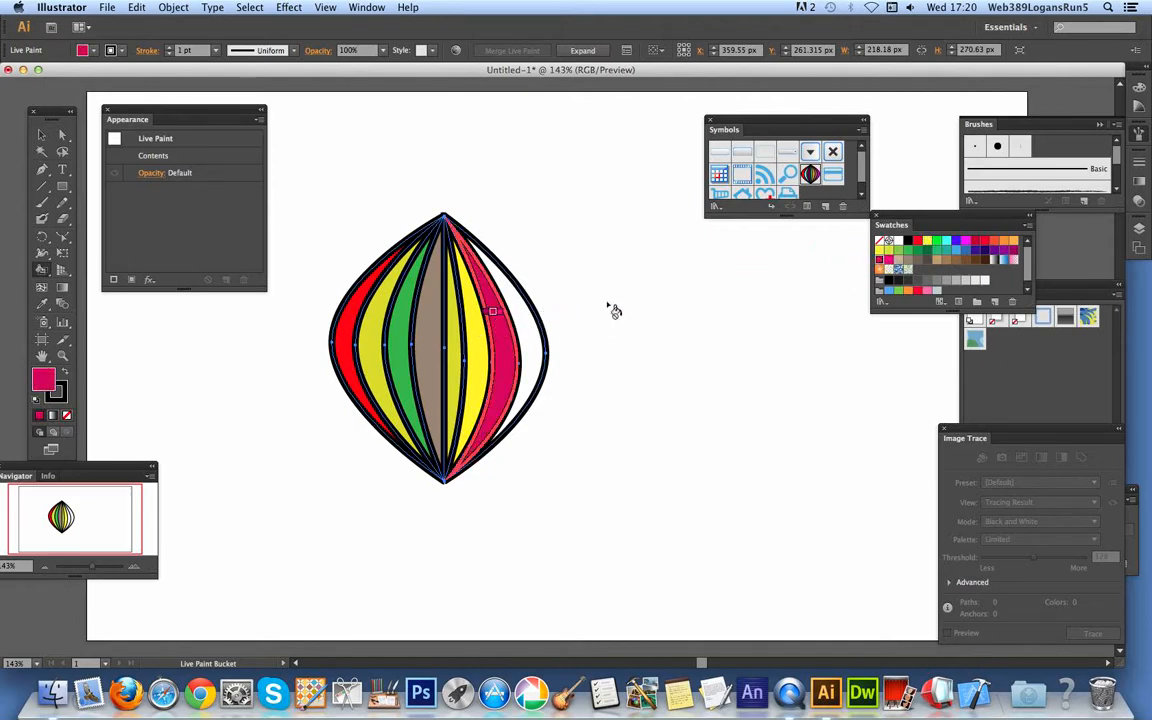
left_click(930, 240)
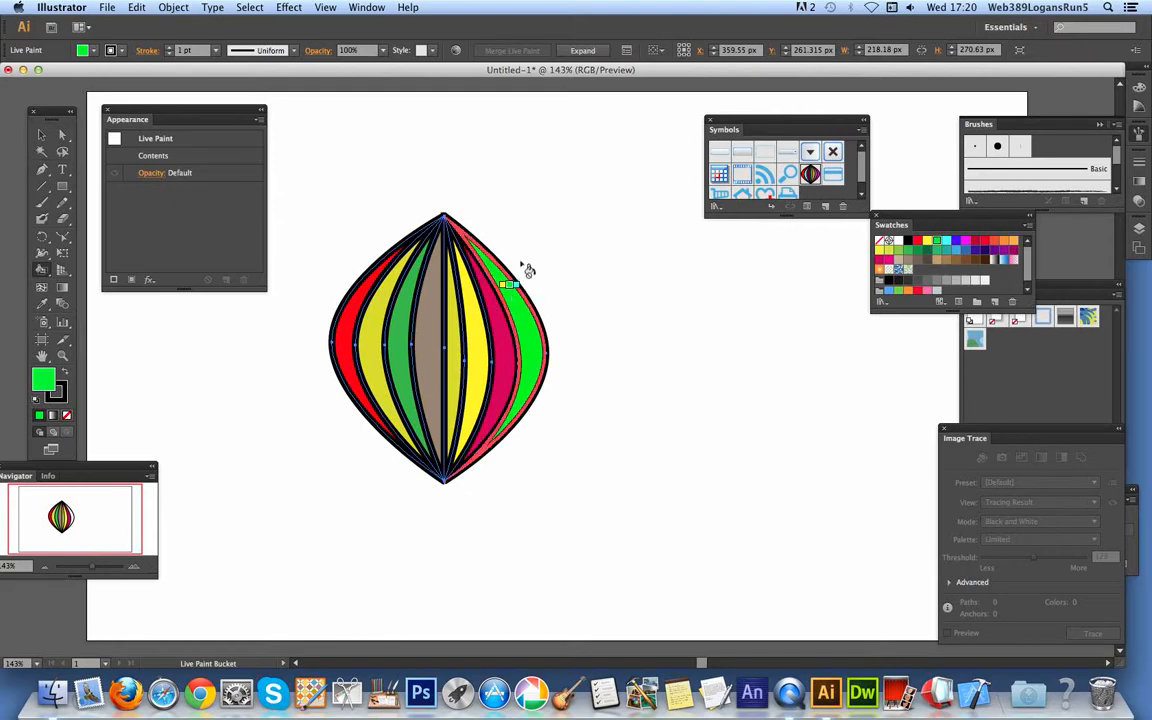
left_click(42, 136)
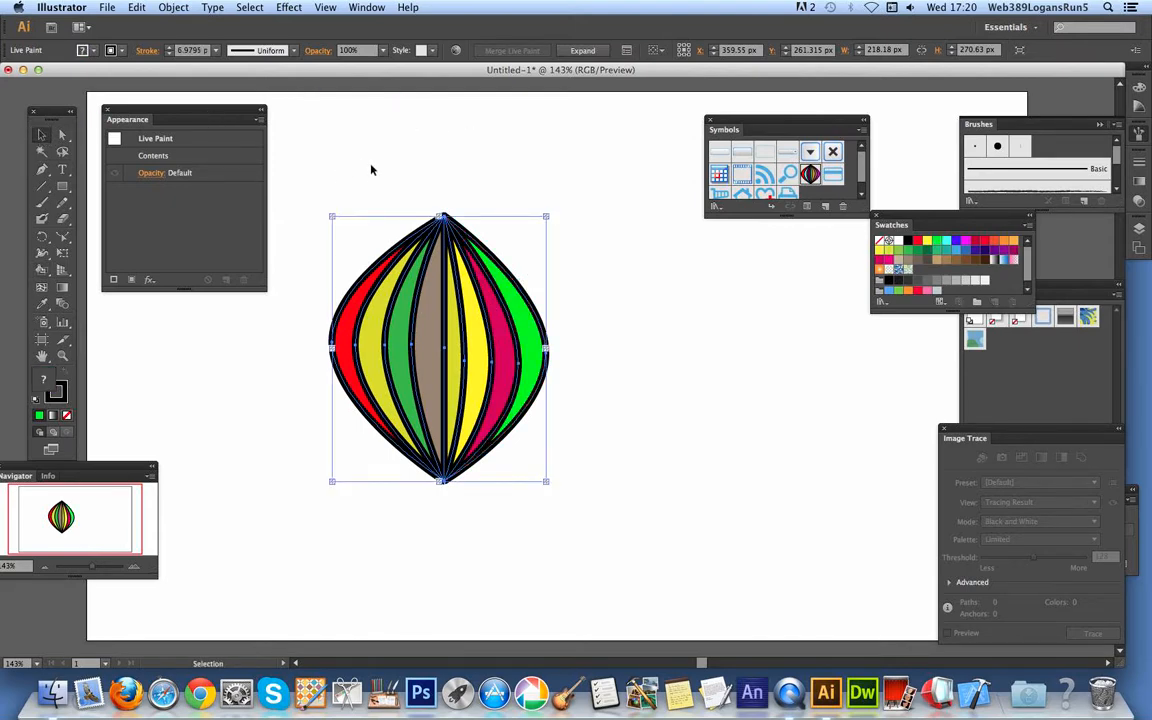
mouse_move(372, 288)
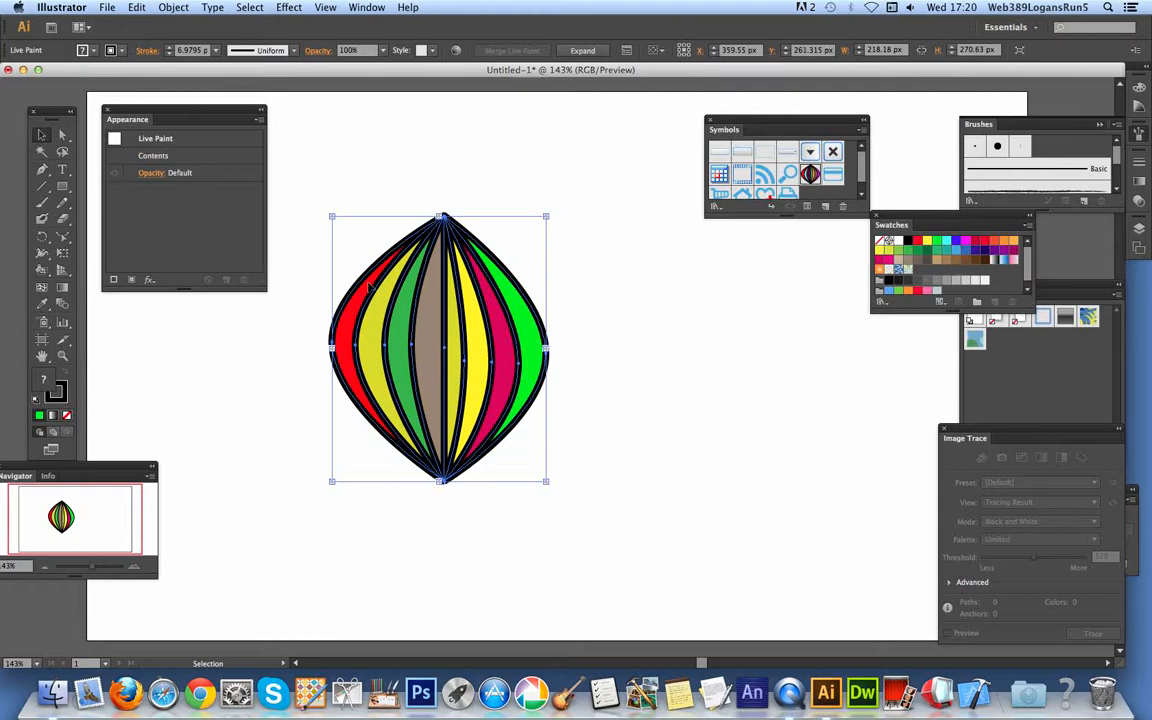
mouse_move(430, 224)
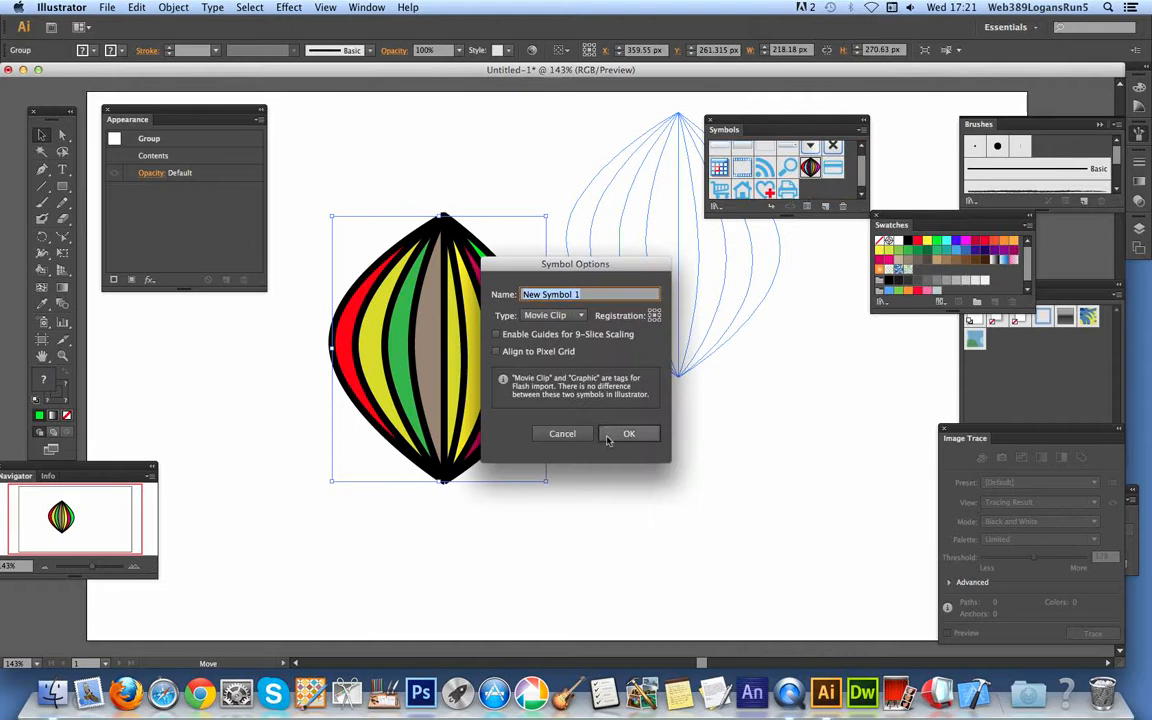
Confirm Symbol Options to save the striped onion as New Symbol 1.
left_click(628, 432)
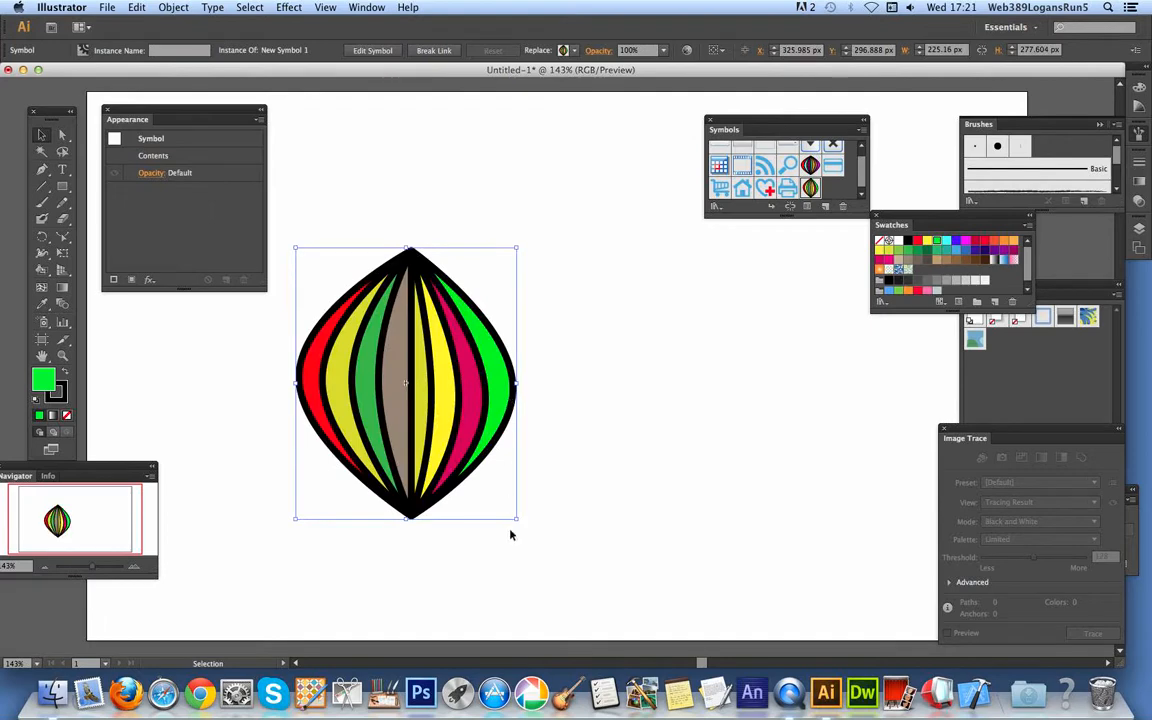
Alt-drag the onion symbol instance to place overlapping duplicate copies on the artboard.
left_click_drag(516, 384, 468, 384)
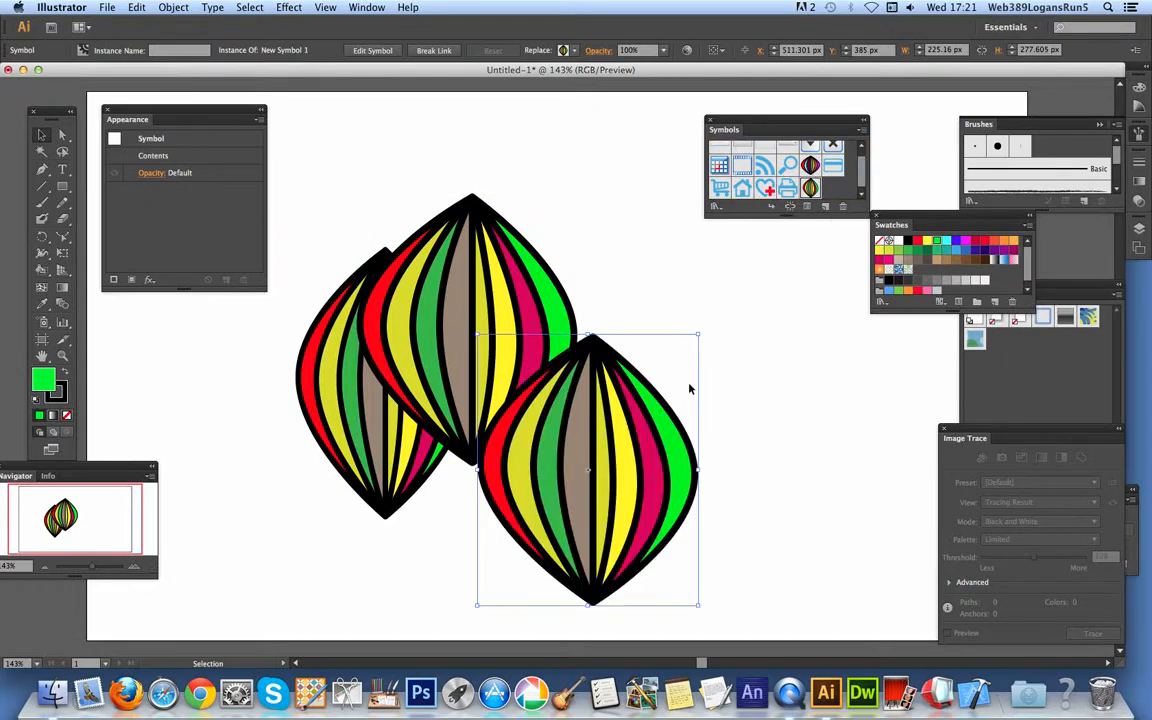
left_click_drag(588, 470, 552, 504)
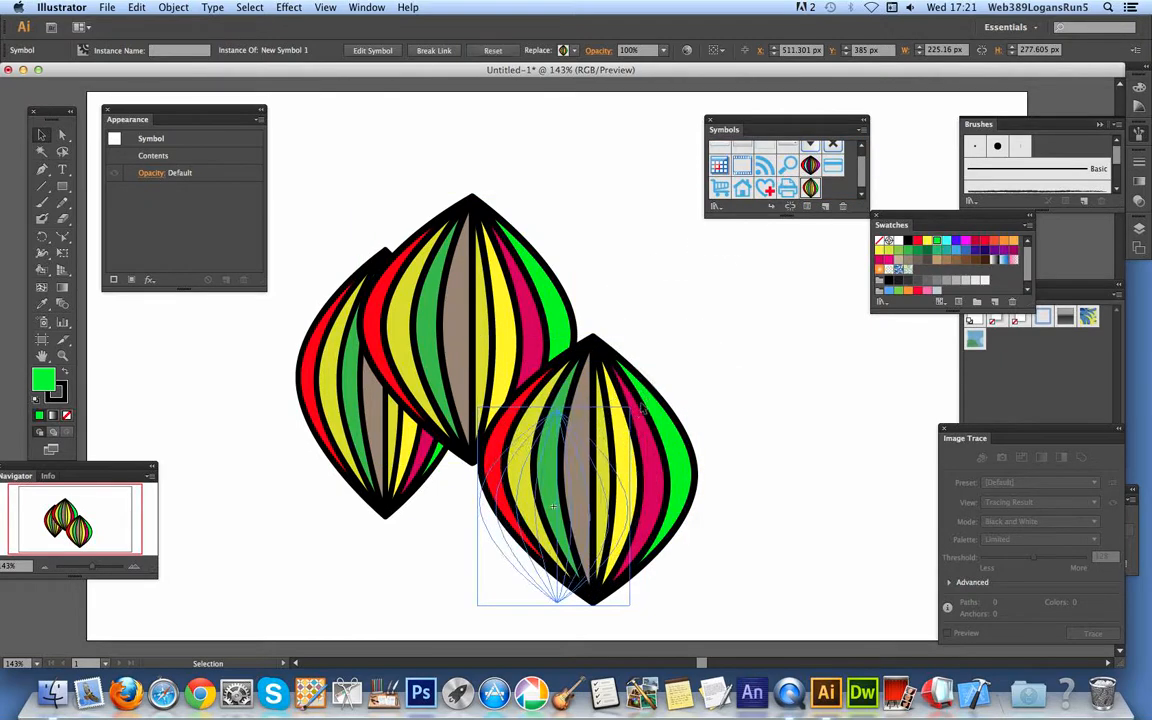